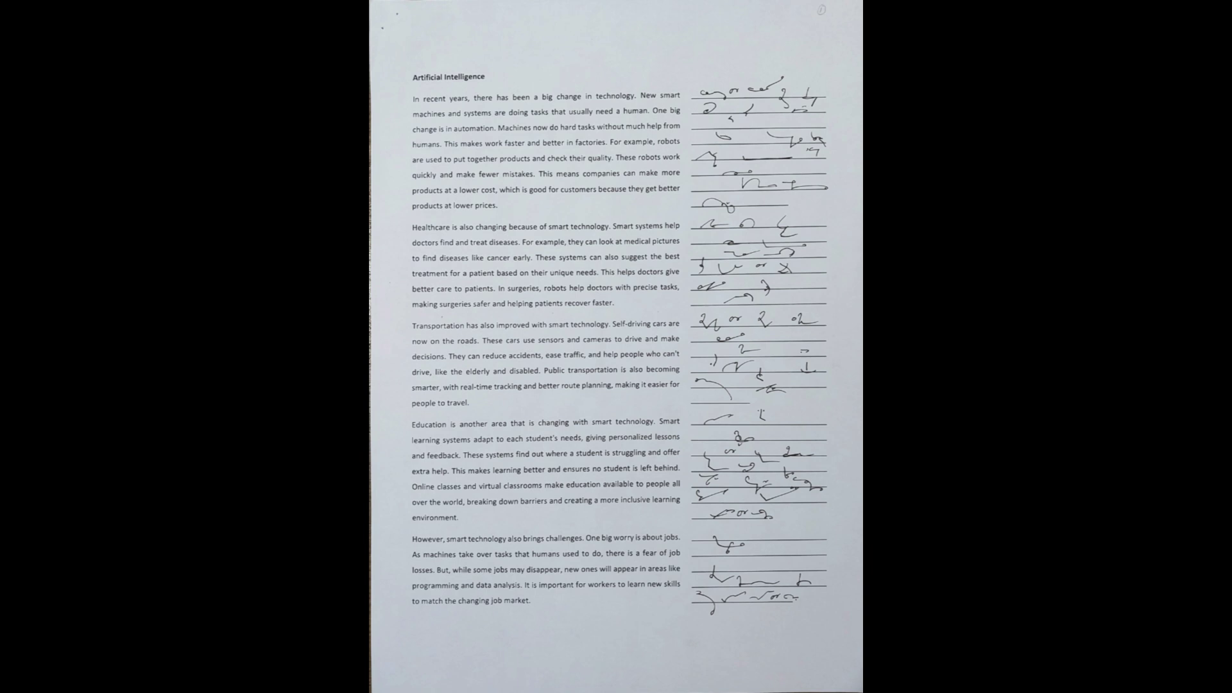
pyautogui.scroll(-3)
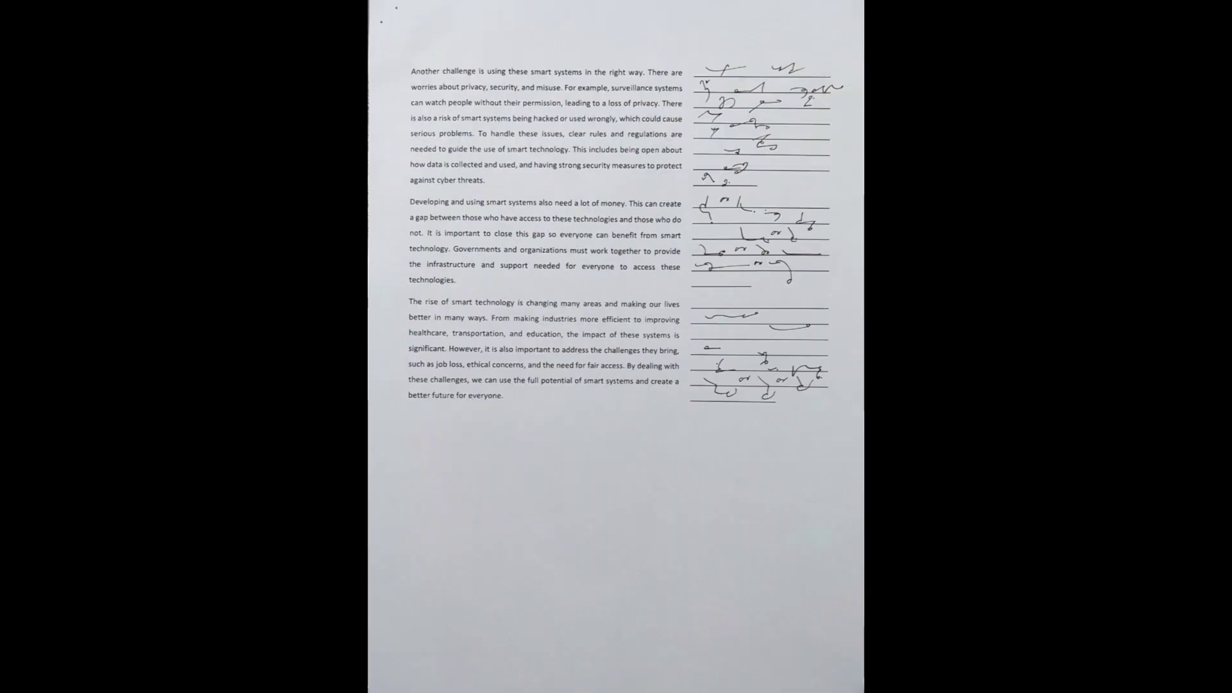